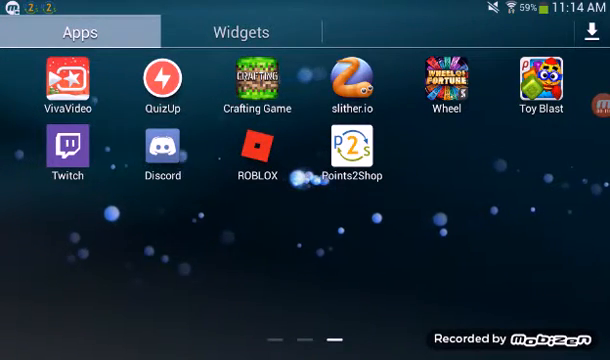
# Step: Launch Points2Shop and scroll its sidebar down past Balance History, Friends, Messages, Orders and Cart
pyautogui.hscroll(-3)
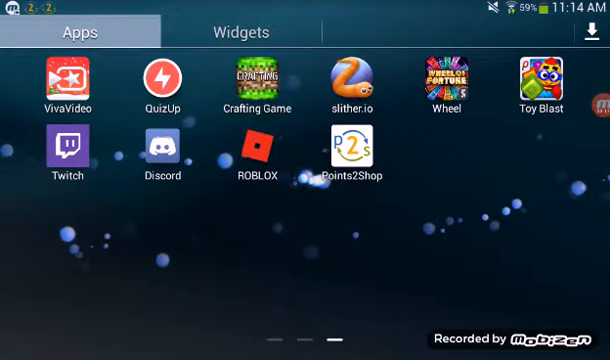
pyautogui.click(349, 165)
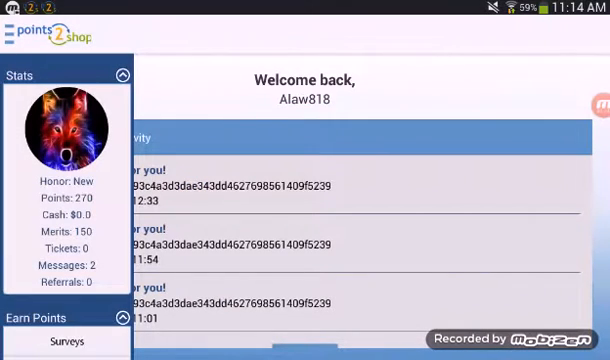
pyautogui.scroll(-3)
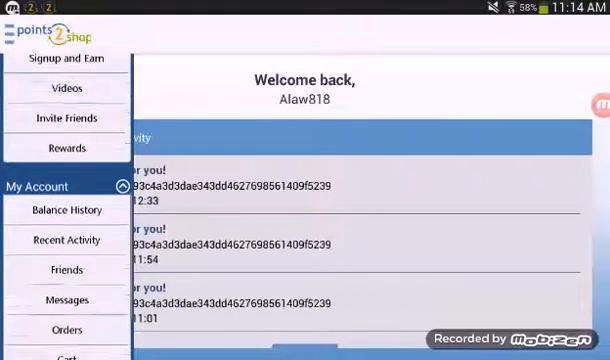
pyautogui.scroll(-3)
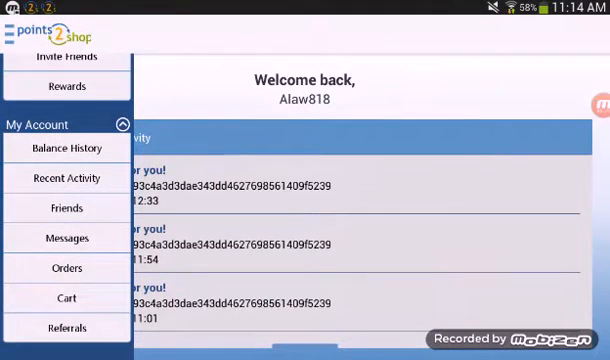
# Step: Go to Earn Points and open Videos, showing the Fyber and Vungle partners
pyautogui.click(66, 298)
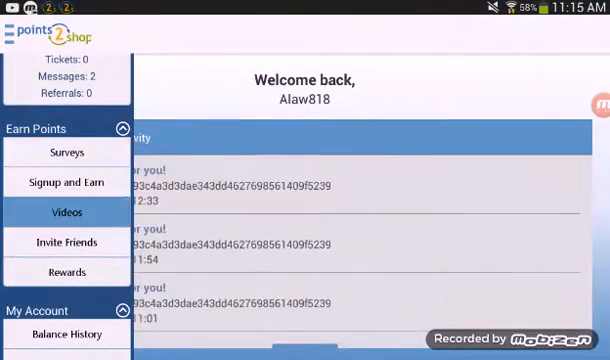
pyautogui.click(64, 212)
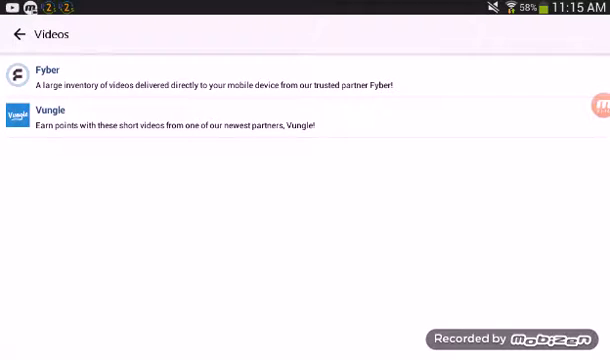